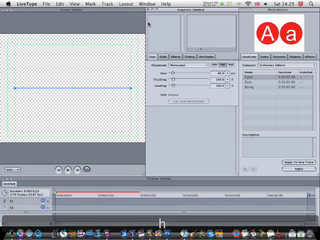
type("hello")
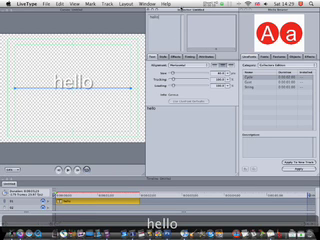